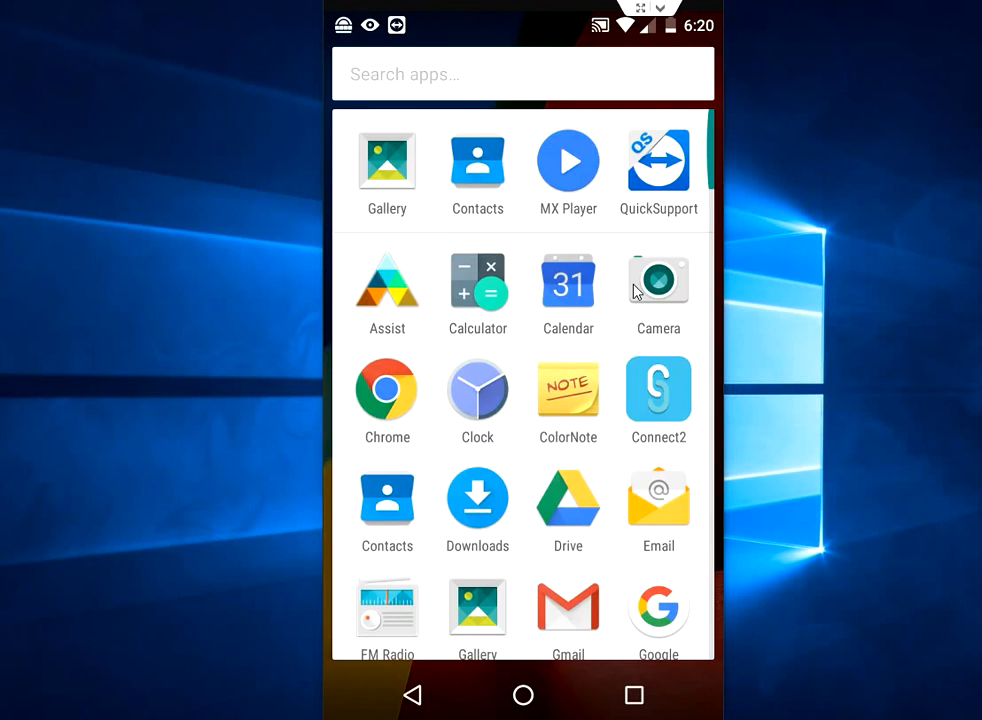
Scroll down through the app drawer's list of all apps
scroll("down", 3)
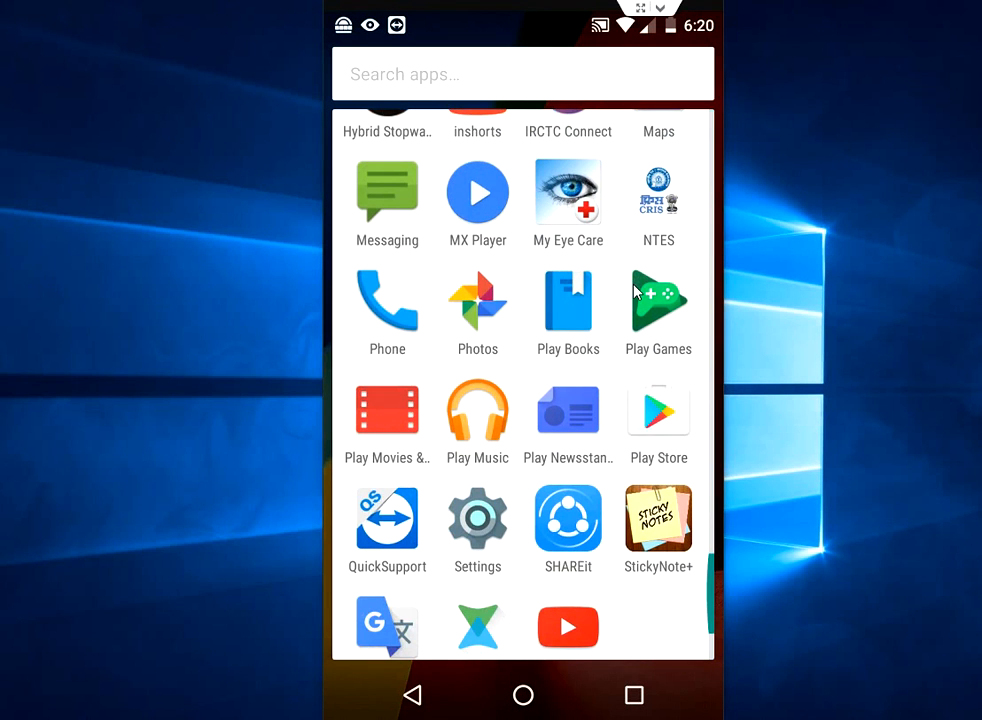
scroll("down", 3)
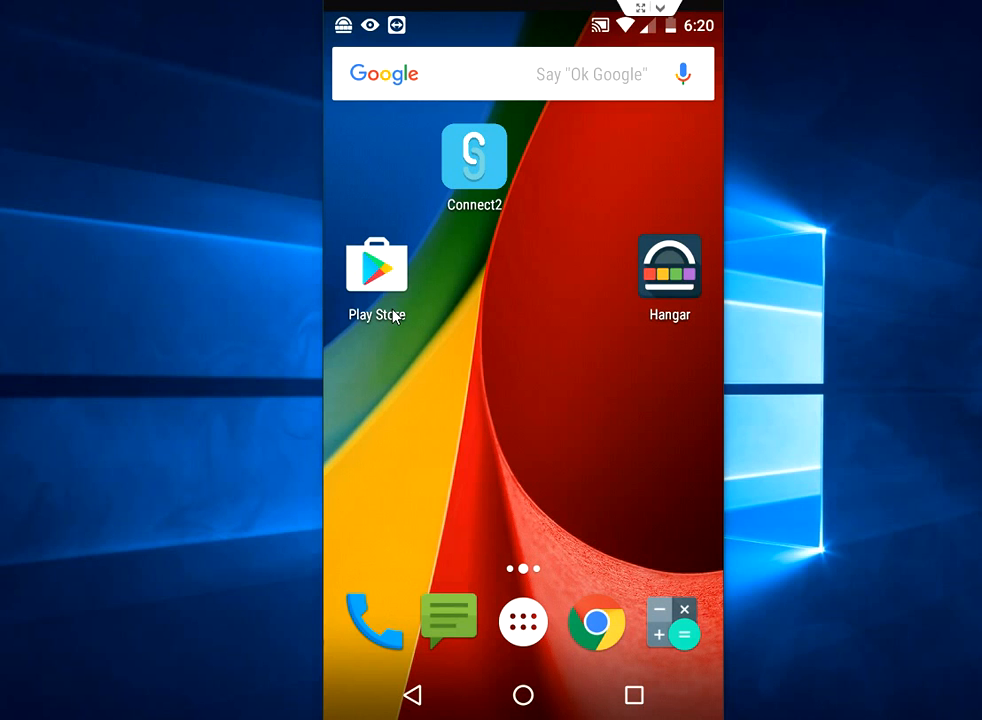
mouse_move(474, 303)
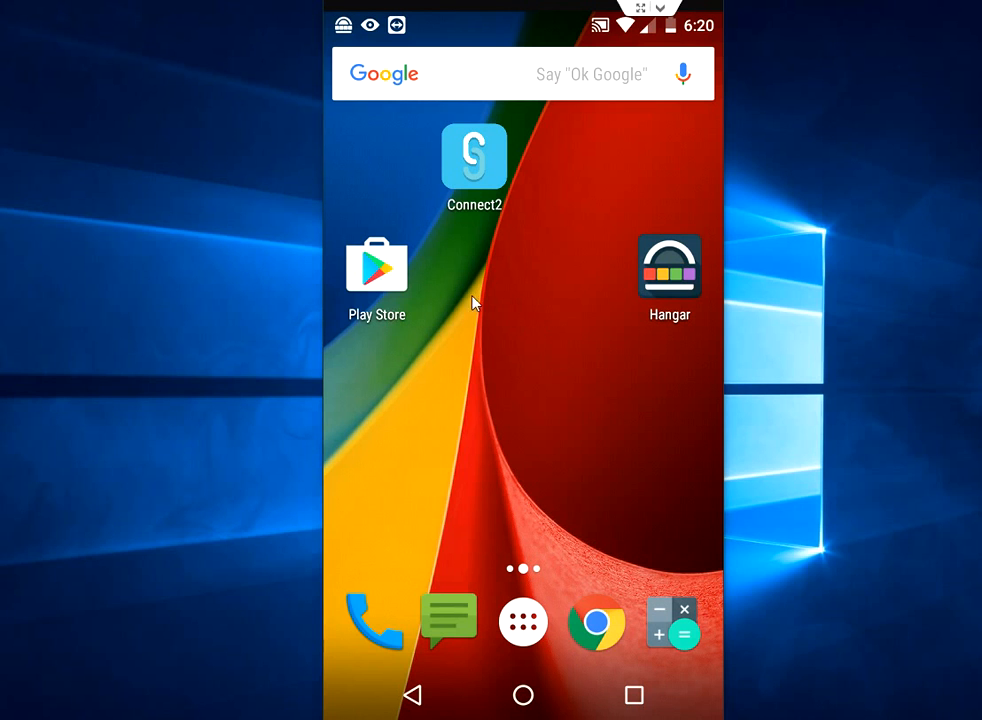
mouse_move(360, 283)
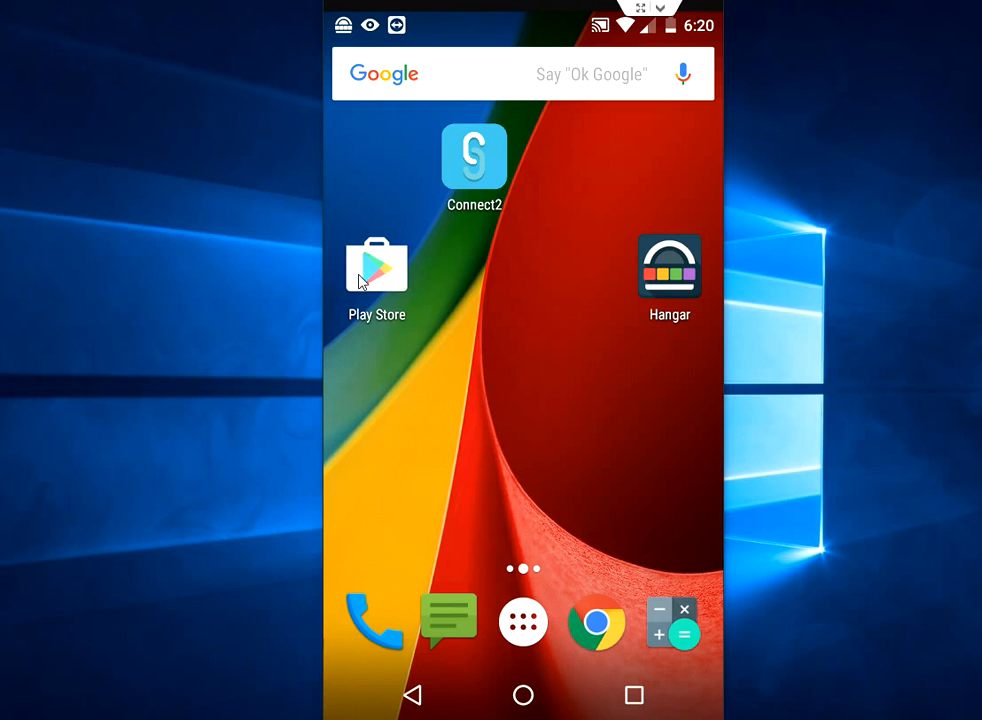
left_click(669, 266)
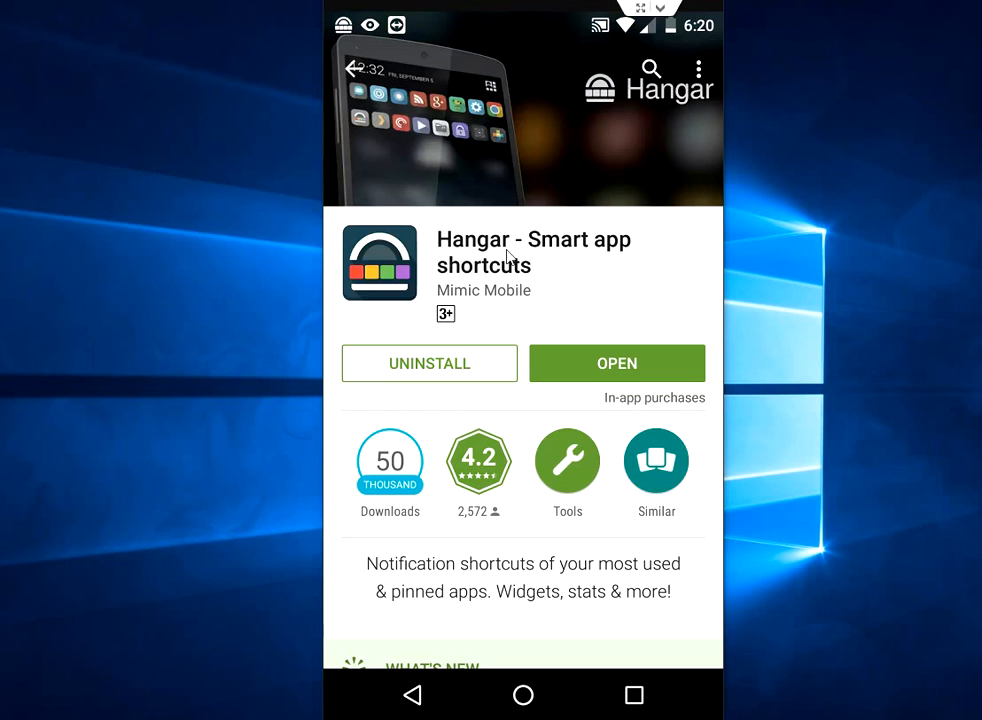
mouse_move(584, 282)
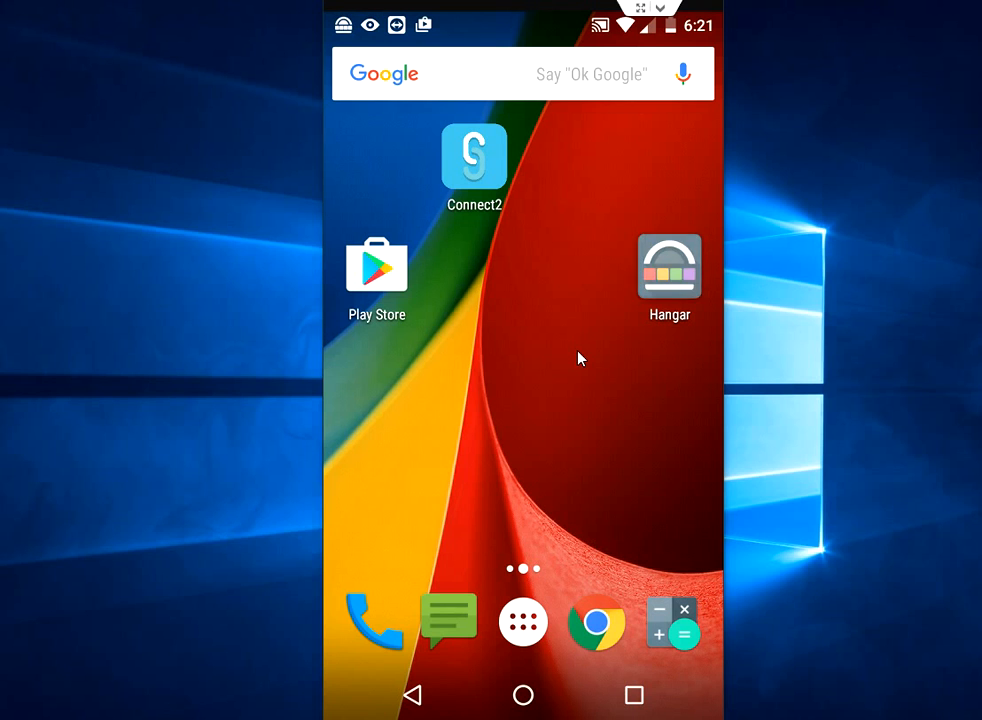
Launch Hangar and pin the Settings app from the Apps list to favourites
left_click(669, 265)
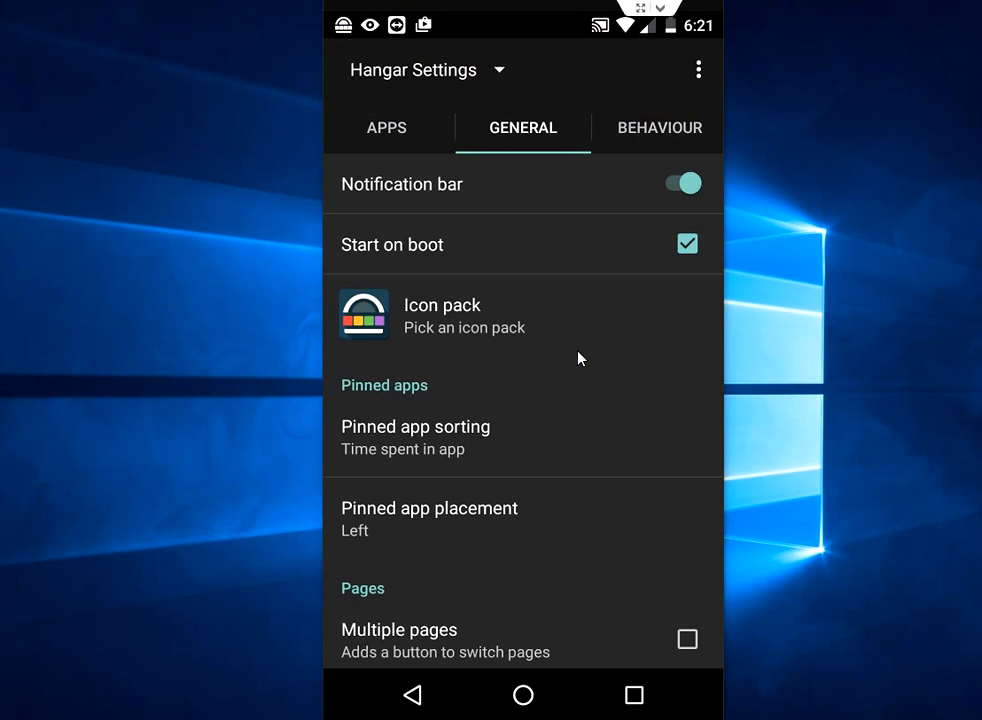
left_click(387, 127)
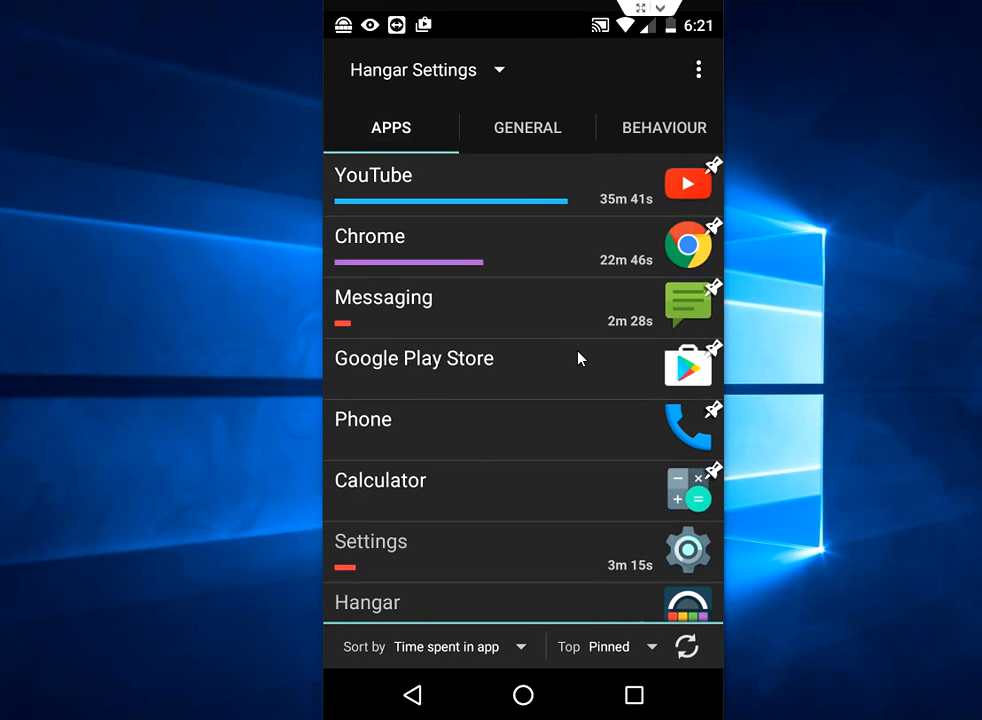
left_click(414, 358)
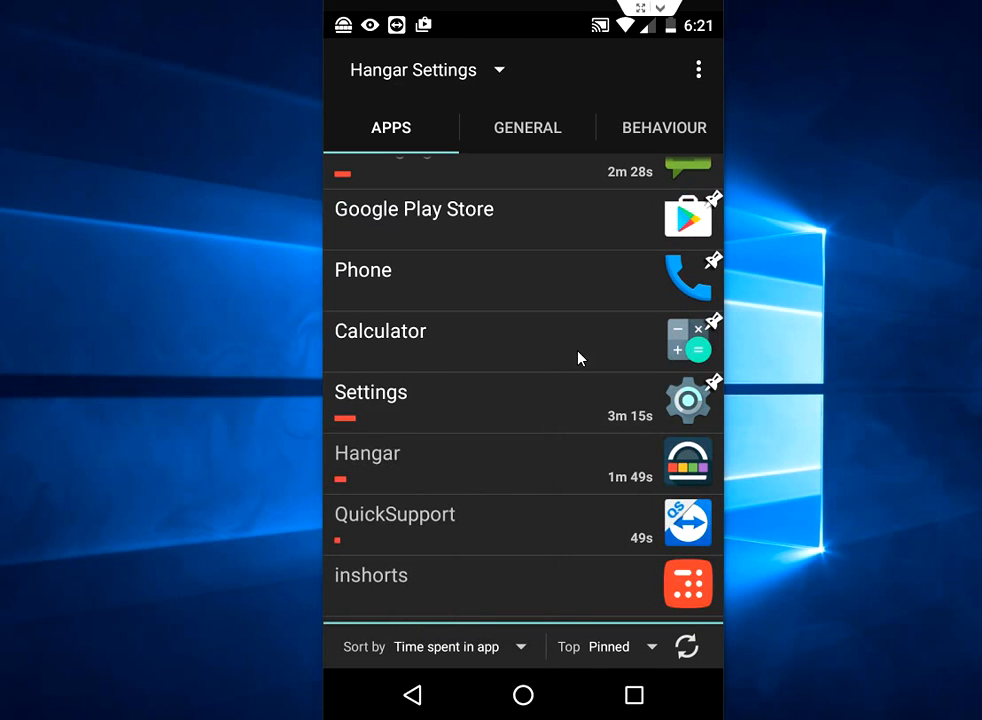
left_click(414, 209)
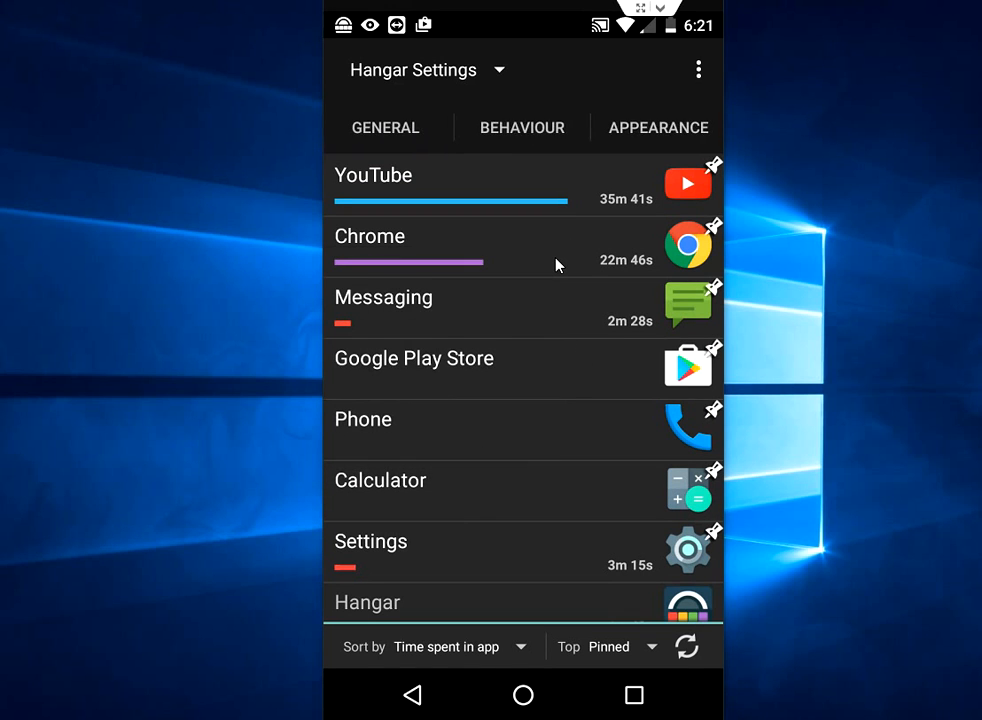
Set Hangar's appearance to 7 apps per row and enable Second row
left_click(658, 127)
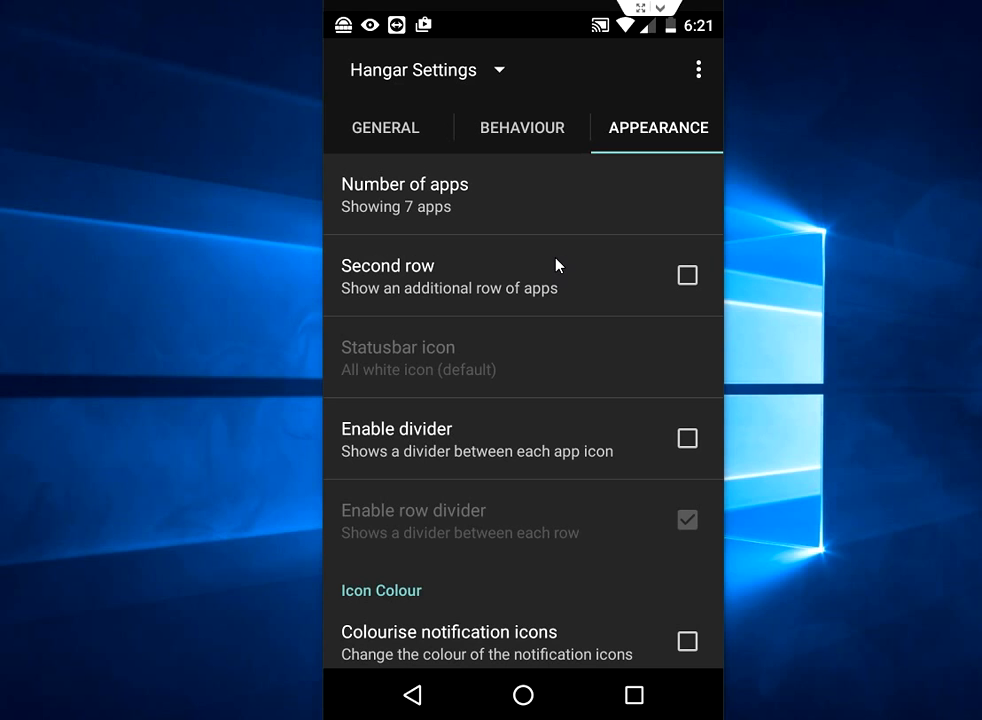
left_click(405, 194)
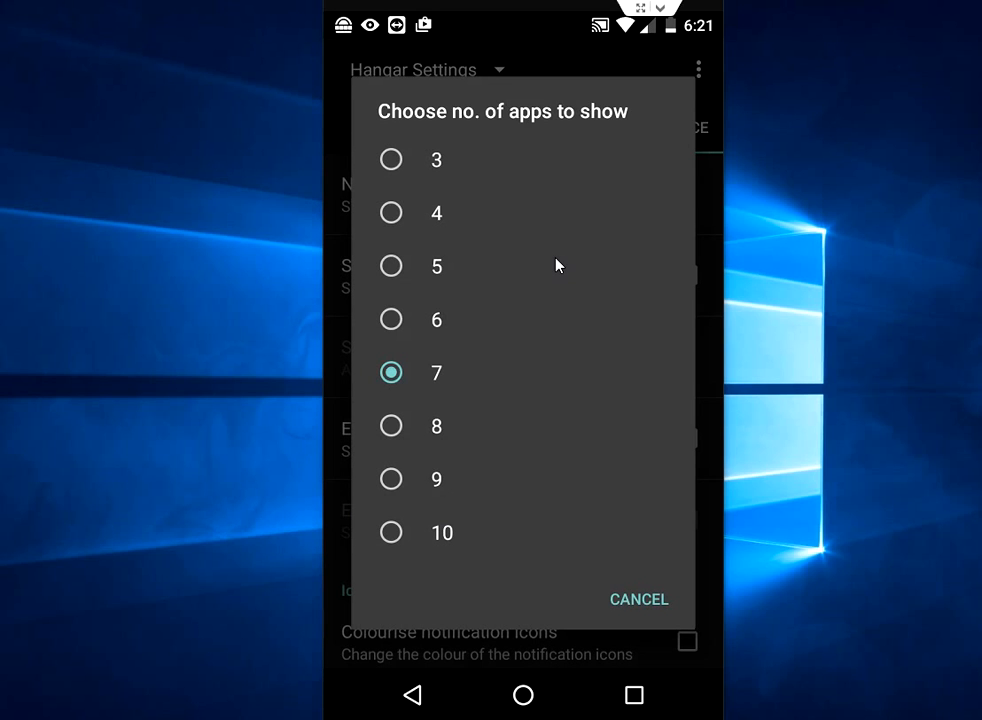
mouse_move(430, 537)
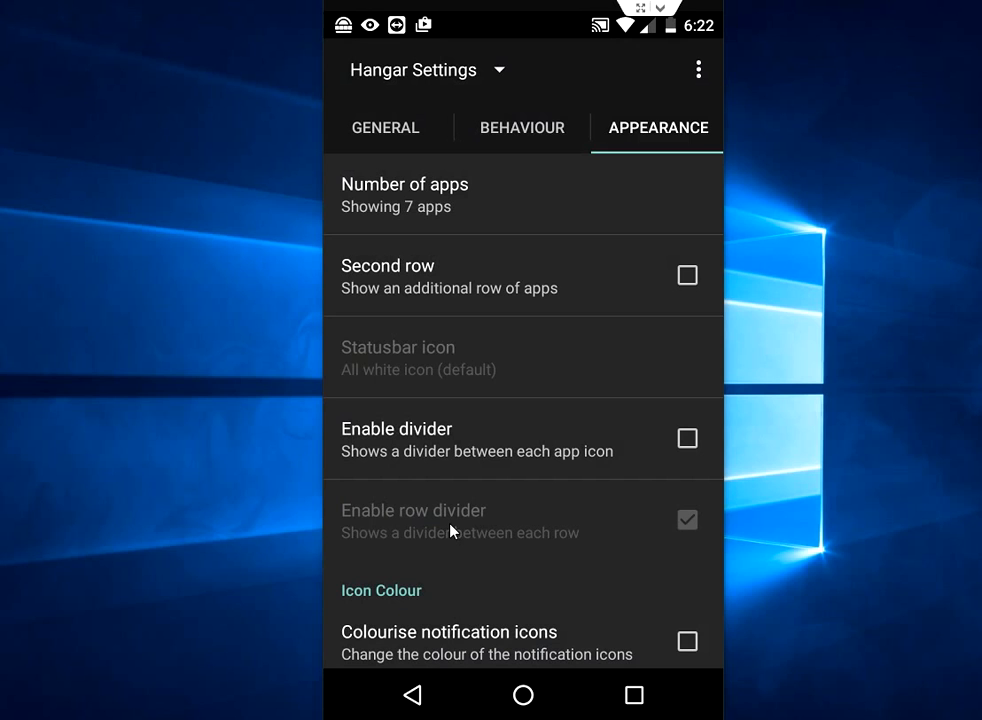
left_click(687, 275)
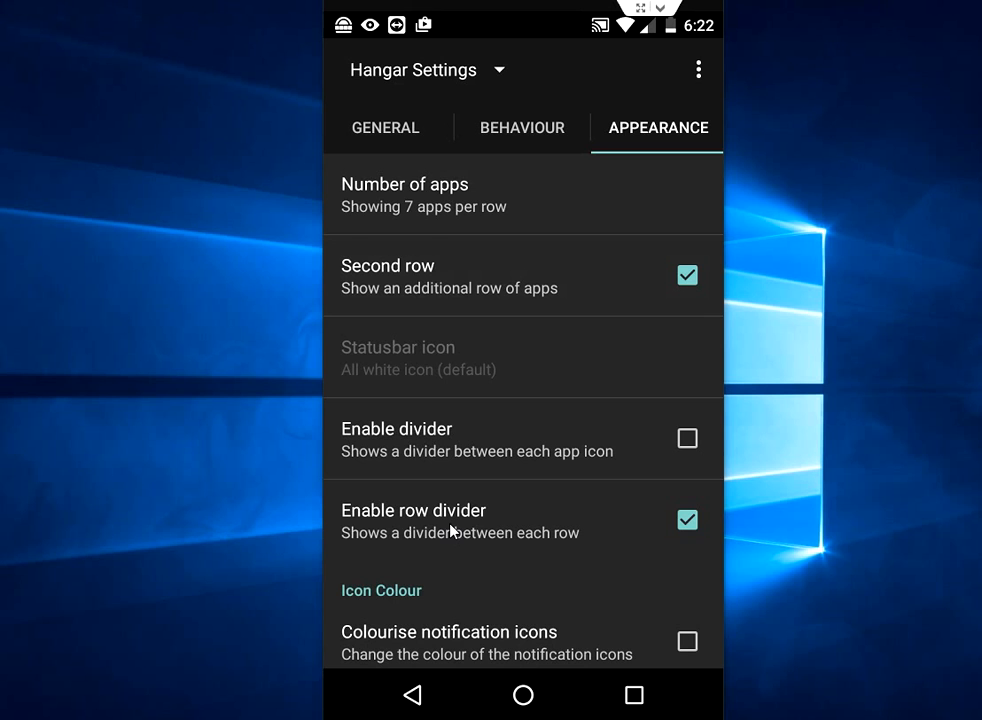
Leave Hangar Settings for the Android home screen with Play Store, Connect2 and Hangar
left_click(522, 694)
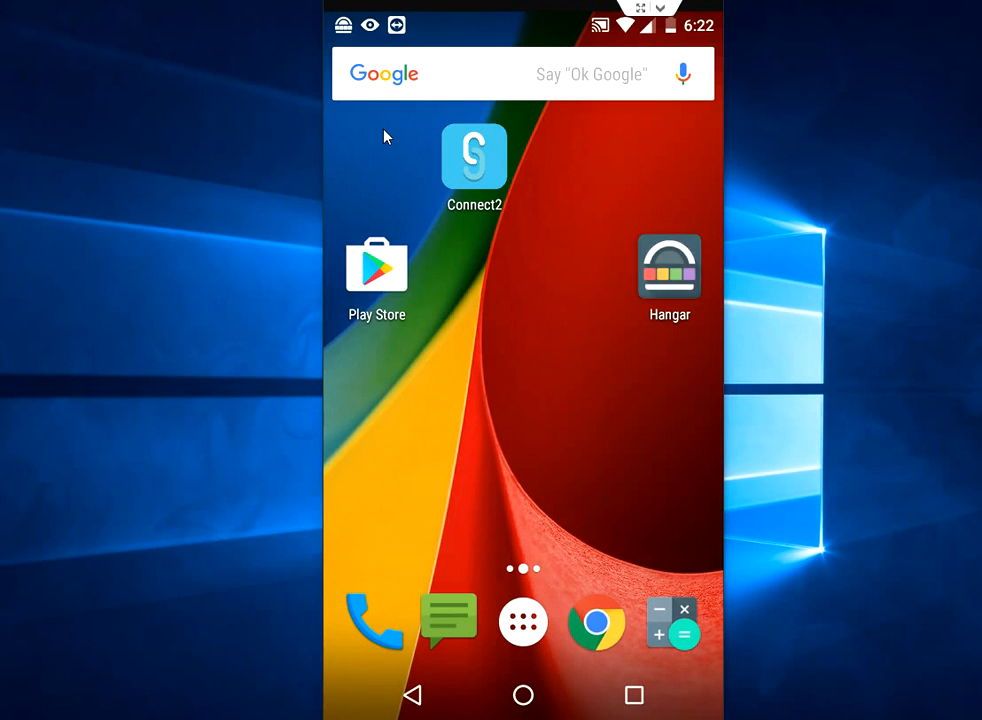
Reopen Hangar, untick Second row under Appearance, and return to General settings
left_click(669, 266)
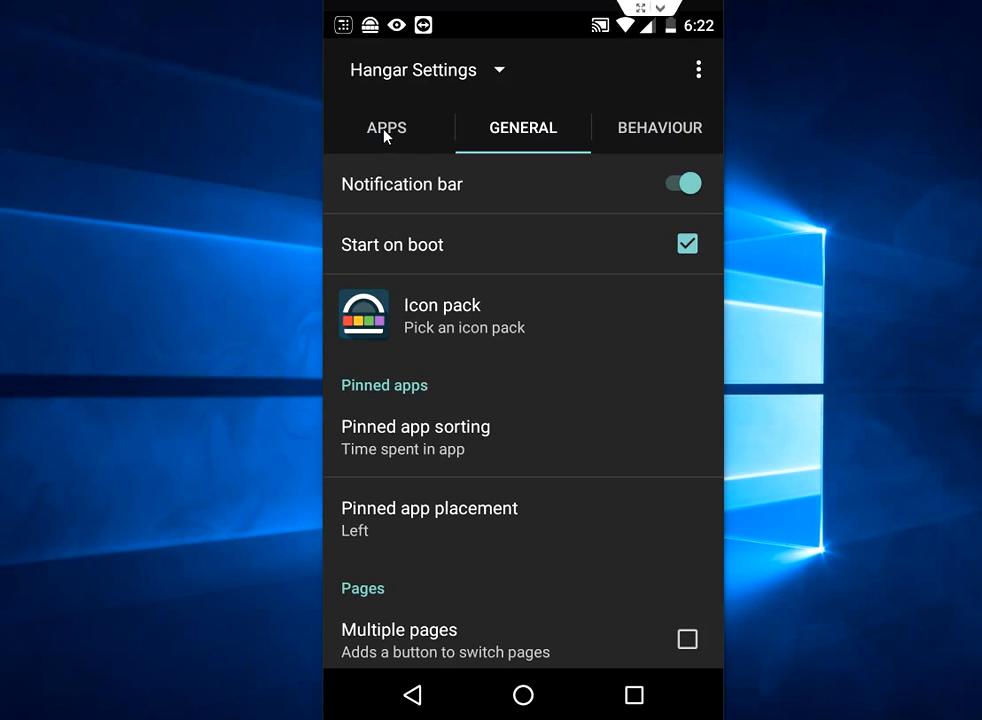
left_click(522, 127)
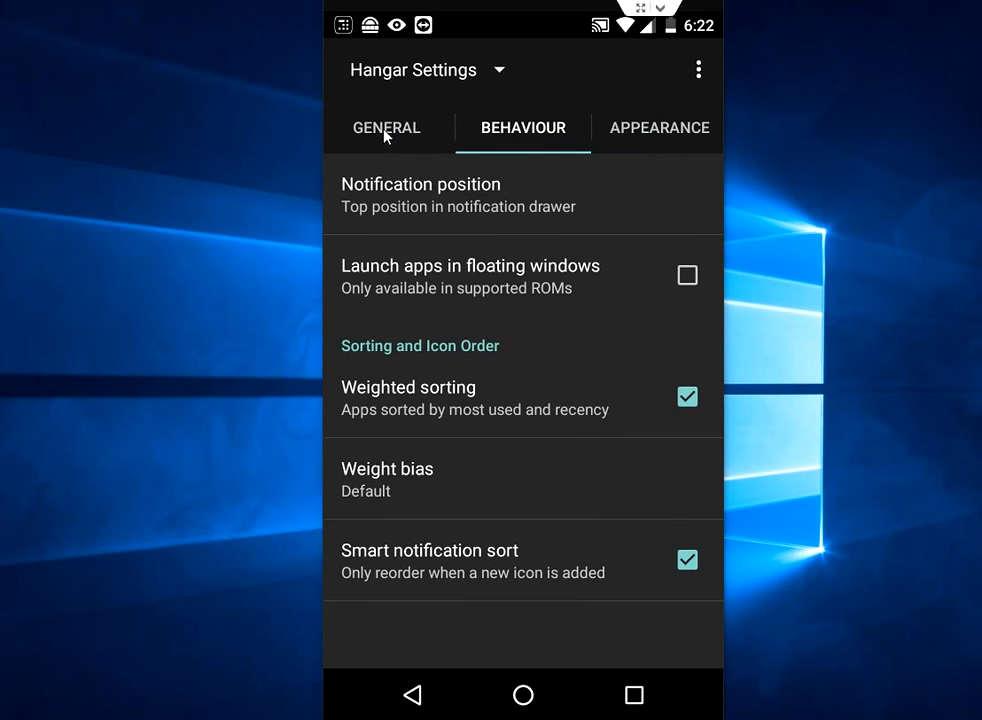
left_click(658, 127)
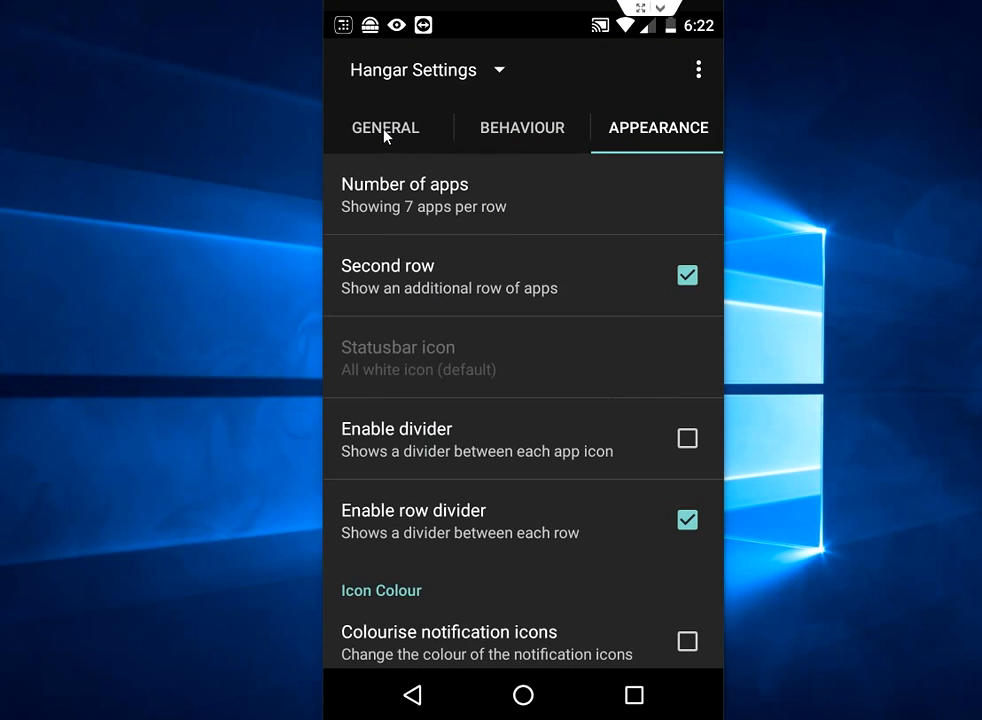
left_click(687, 275)
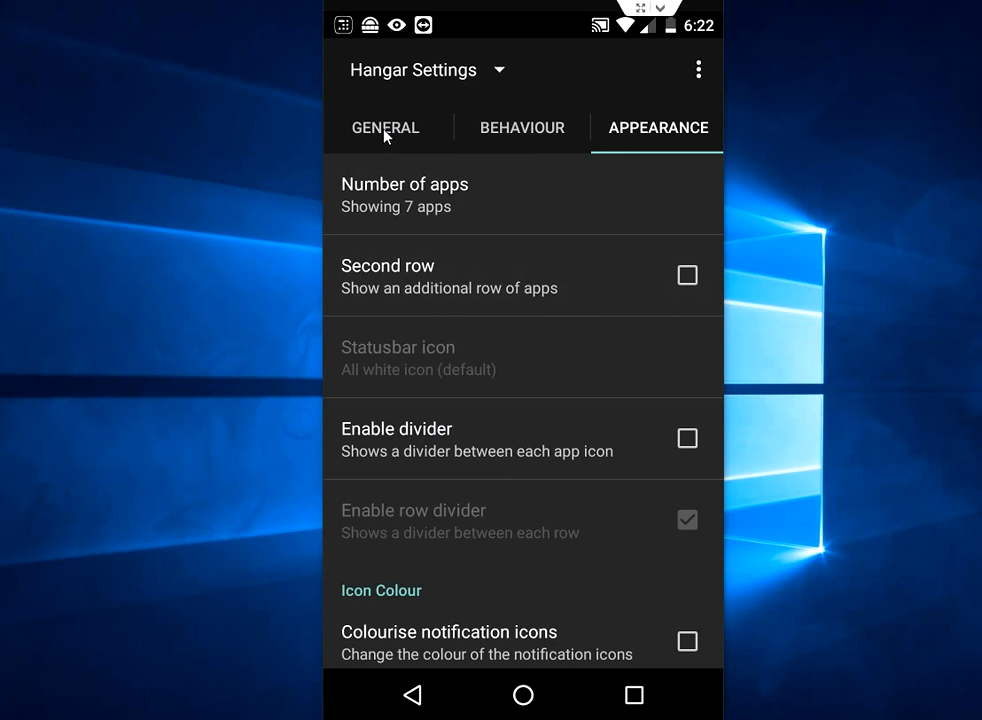
left_click(385, 127)
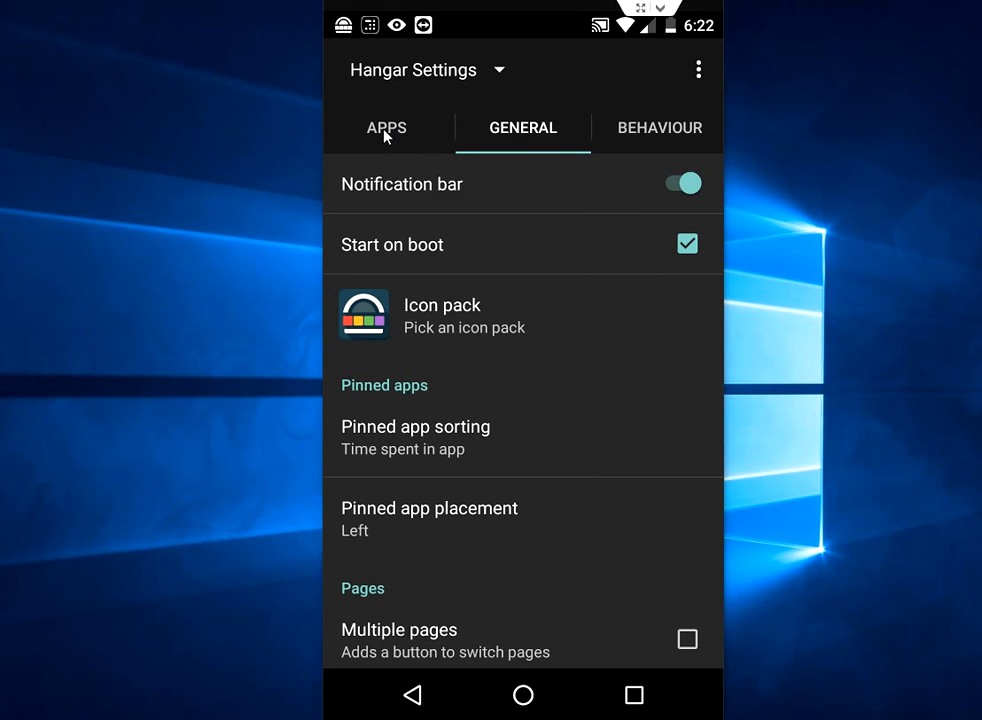
Toggle the notification bar shortcut off and back on, then return home
left_click(682, 183)
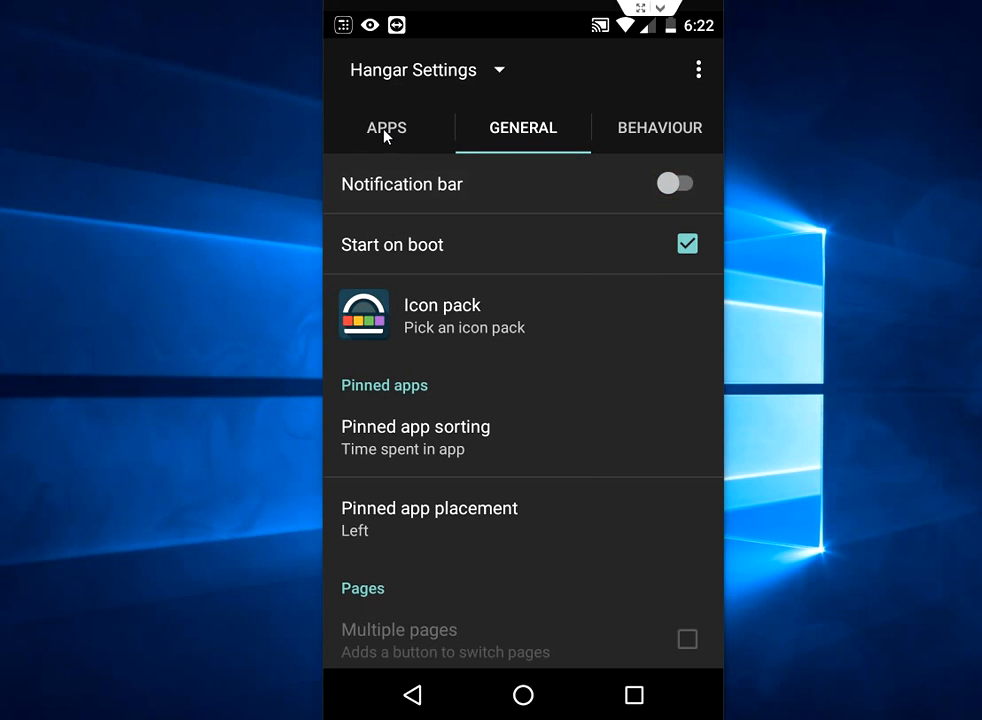
scroll("down", 3)
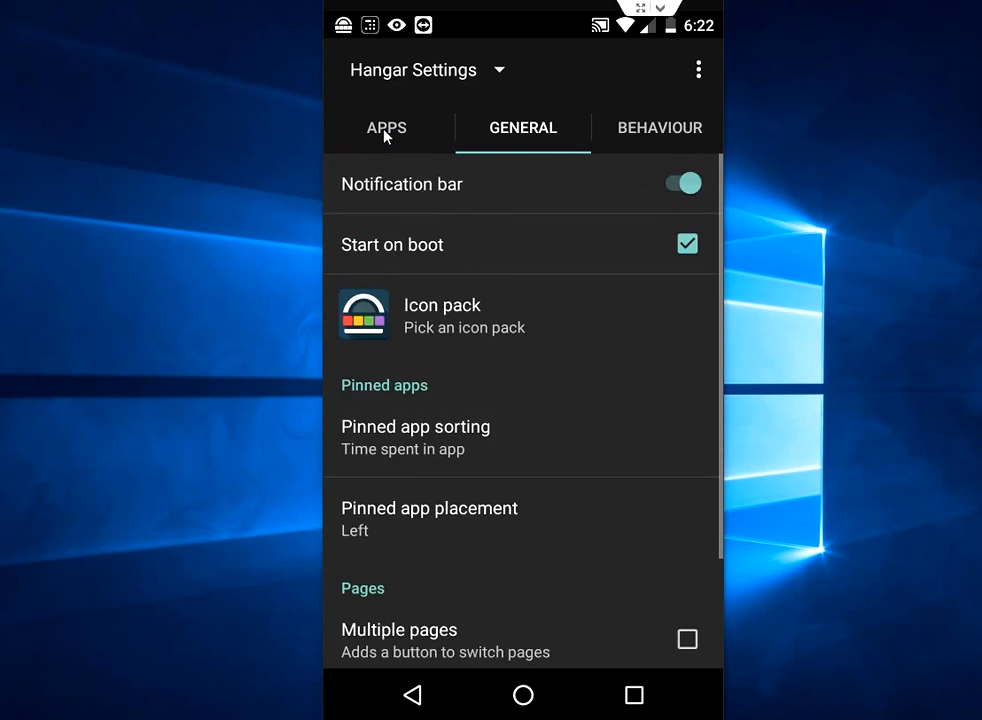
left_click(522, 694)
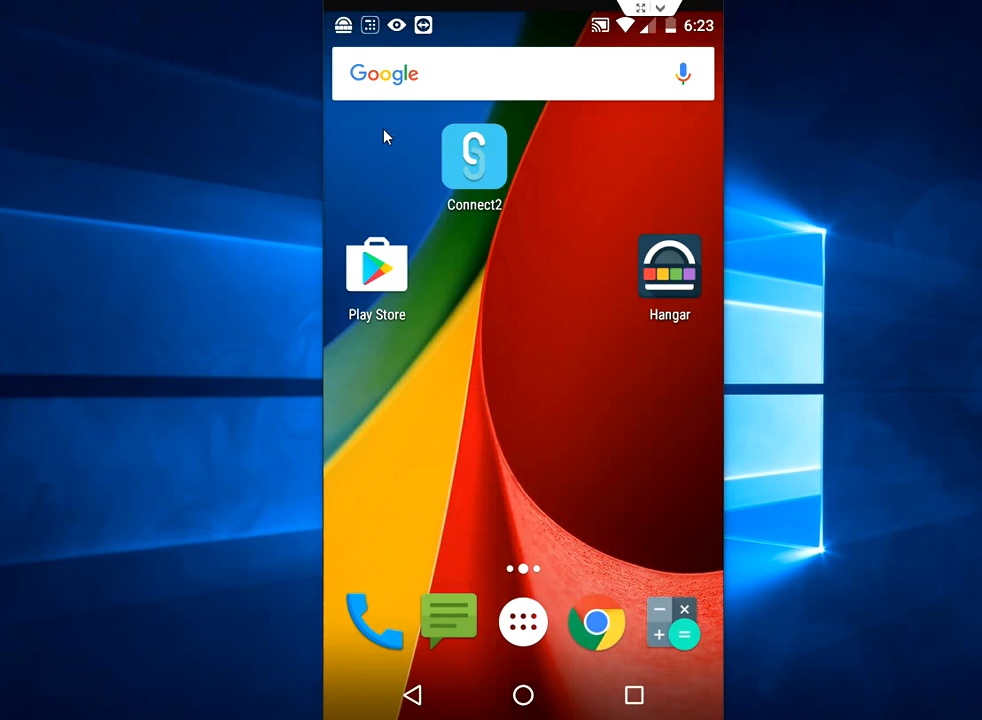